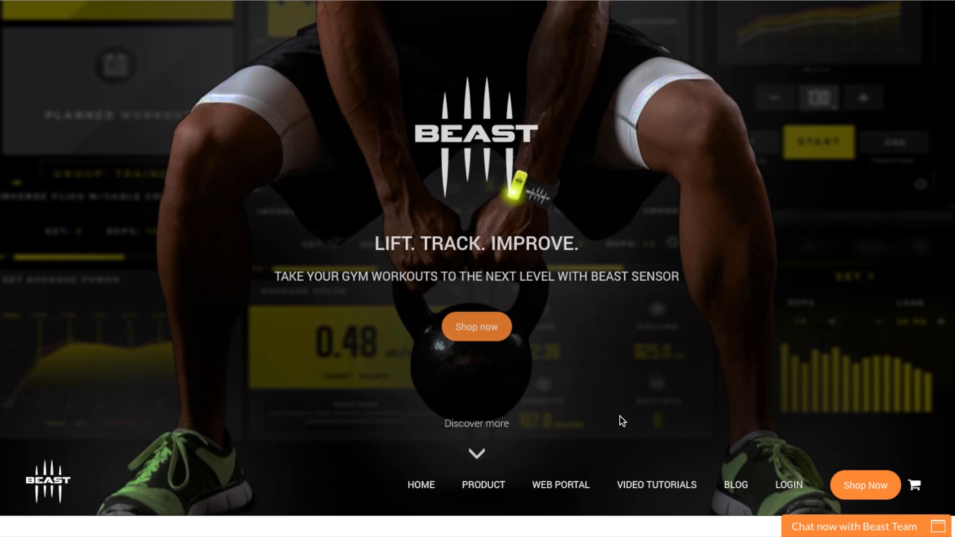
{"action": "mouse_move", "coordinate": [618, 401]}
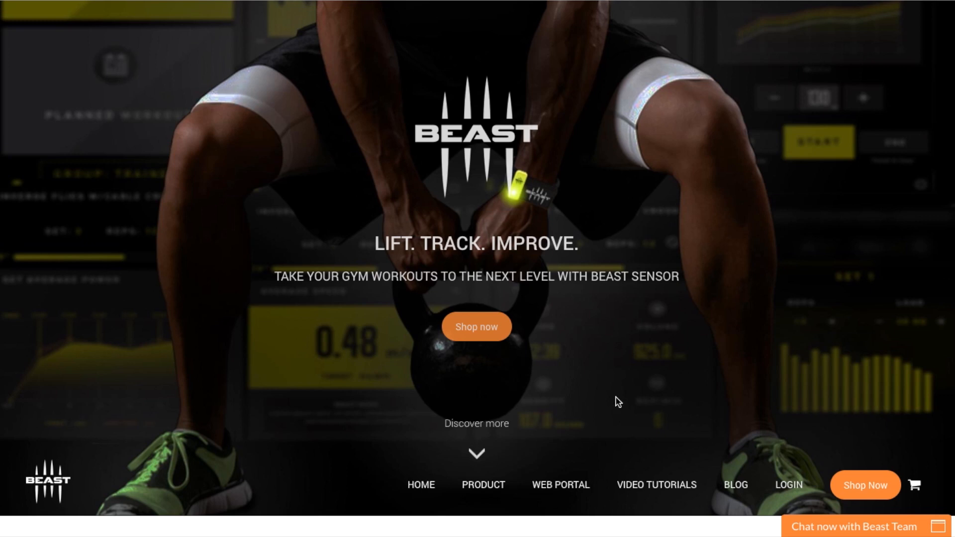
{"action": "mouse_move", "coordinate": [759, 437]}
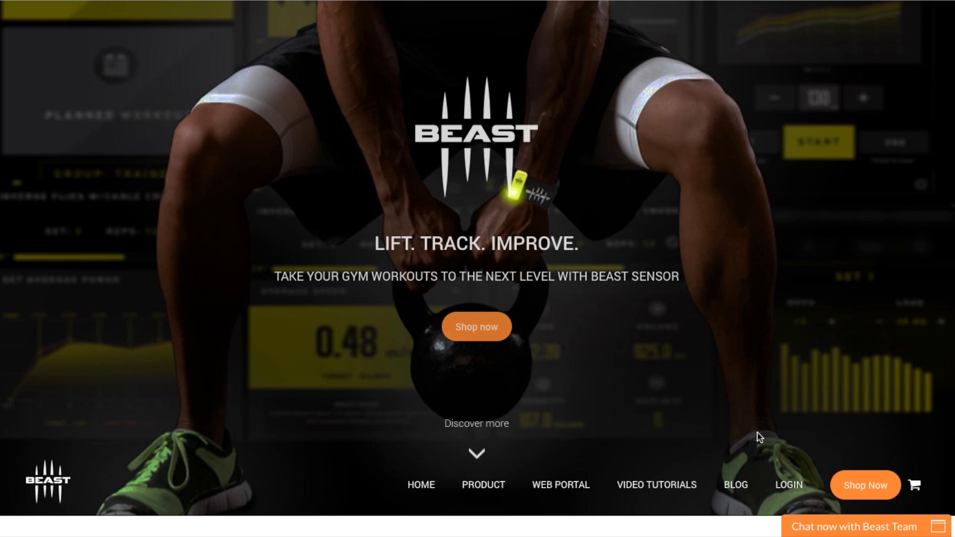
{"action": "mouse_move", "coordinate": [786, 488]}
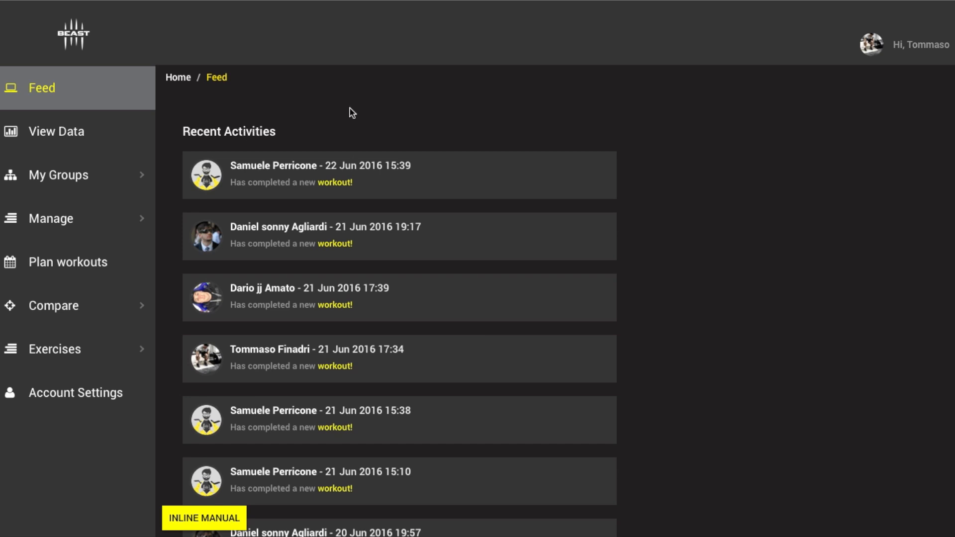
{"action": "mouse_move", "coordinate": [257, 155]}
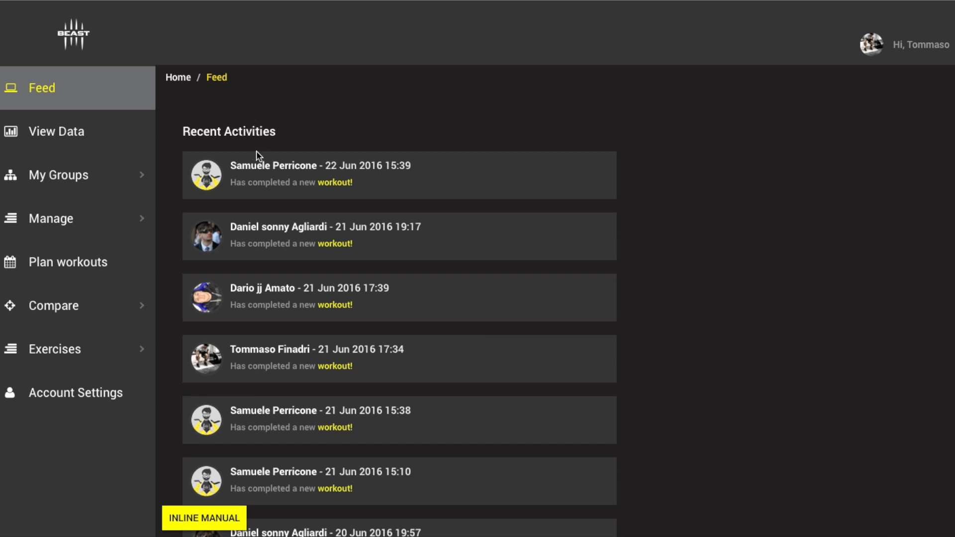
{"action": "mouse_move", "coordinate": [247, 162]}
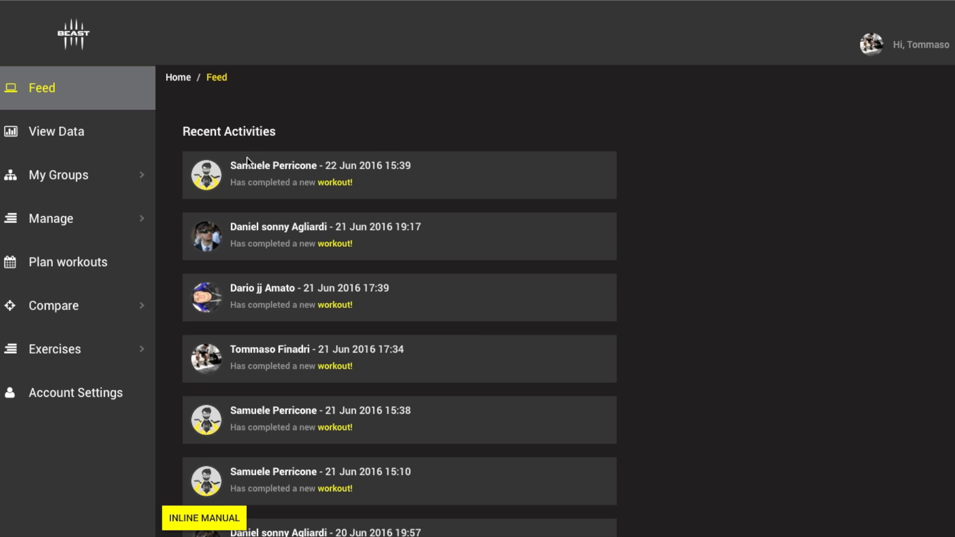
{"action": "mouse_move", "coordinate": [293, 282]}
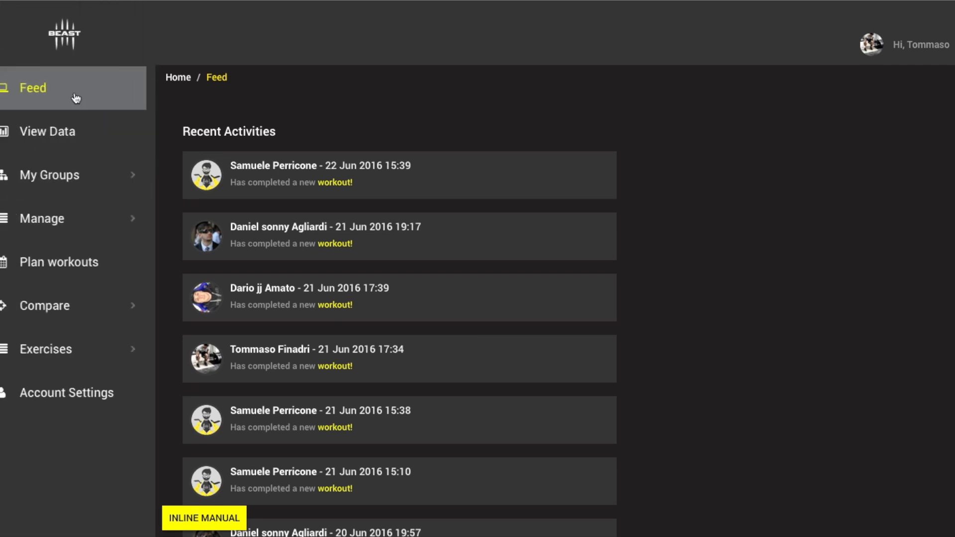
- Go to Manage and open the BEAST TEAM A group page
{"action": "left_click", "coordinate": [42, 218]}
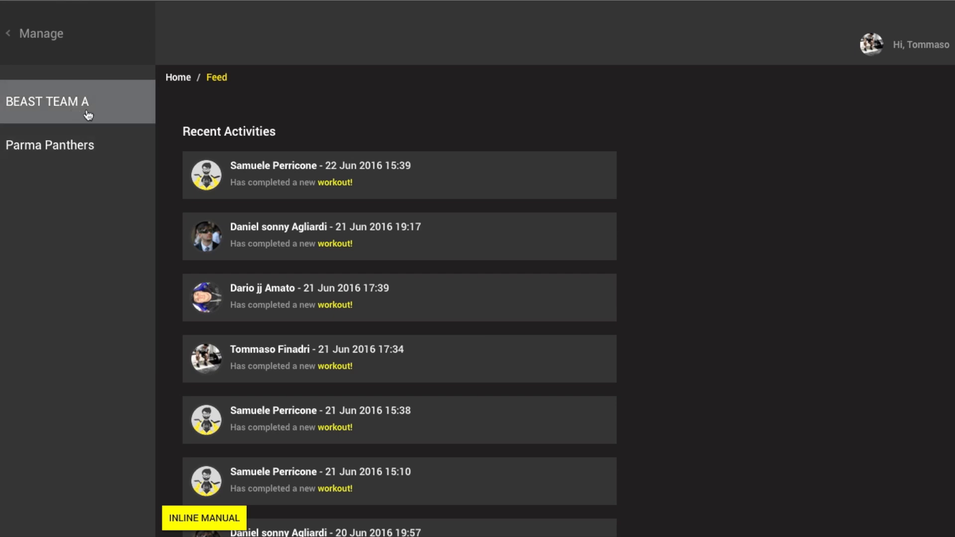
{"action": "left_click", "coordinate": [47, 102]}
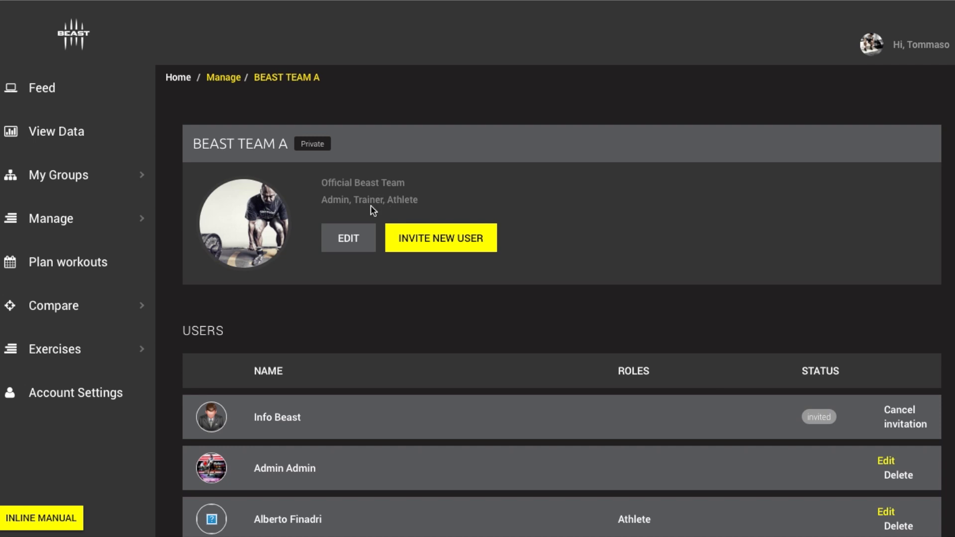
{"action": "mouse_move", "coordinate": [375, 221]}
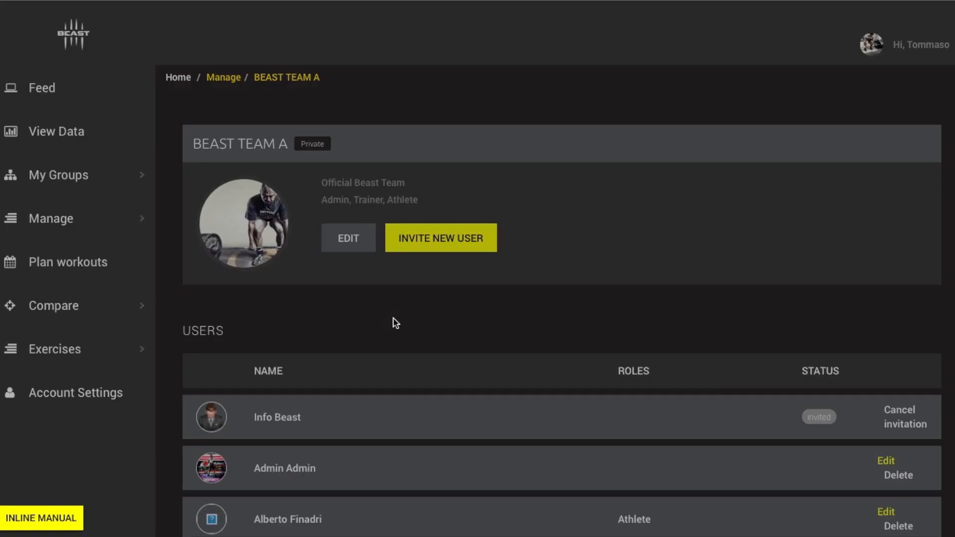
{"action": "left_click", "coordinate": [348, 238]}
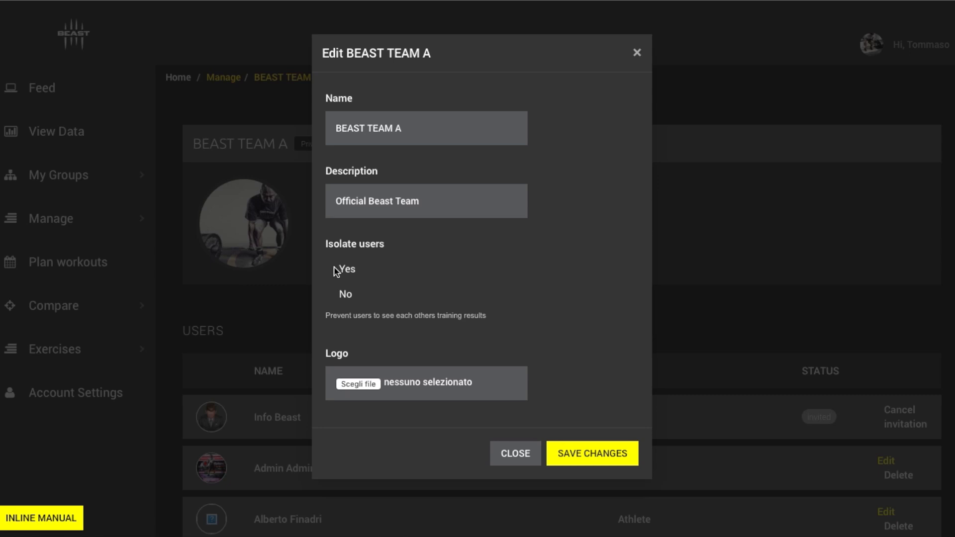
{"action": "mouse_move", "coordinate": [345, 279]}
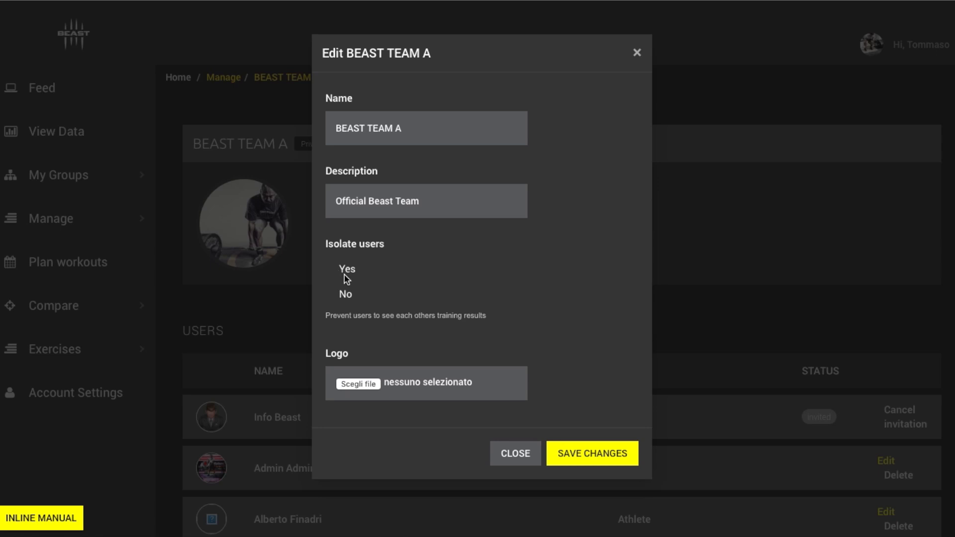
{"action": "mouse_move", "coordinate": [577, 387]}
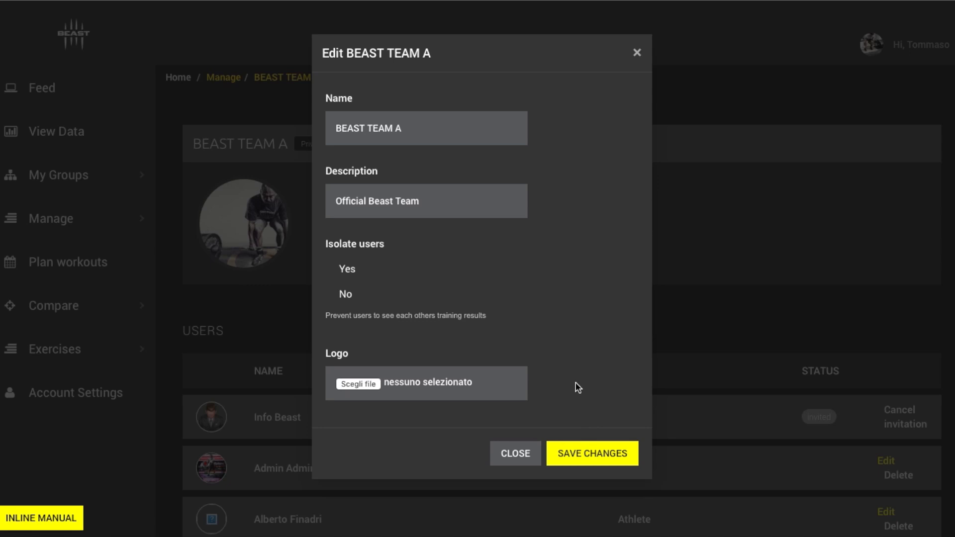
{"action": "mouse_move", "coordinate": [632, 71]}
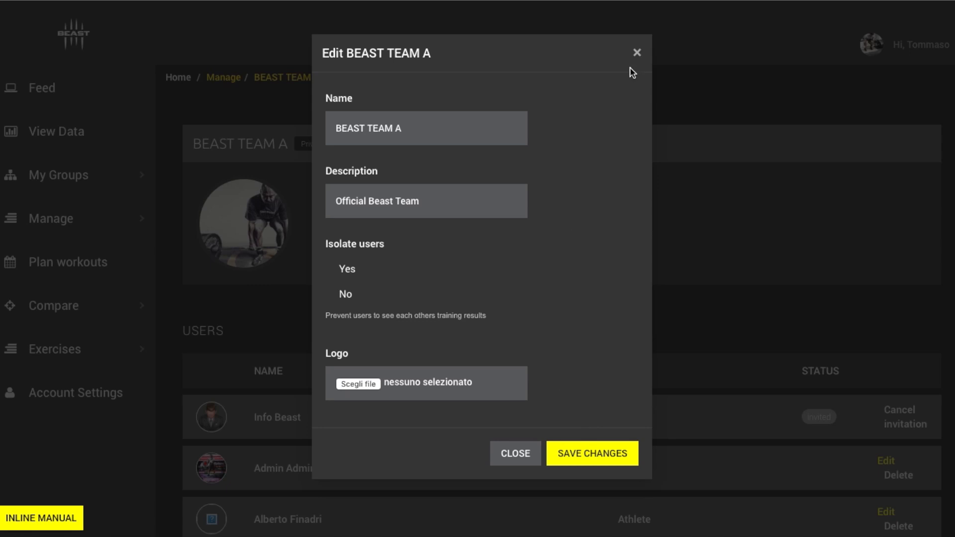
{"action": "mouse_move", "coordinate": [569, 441]}
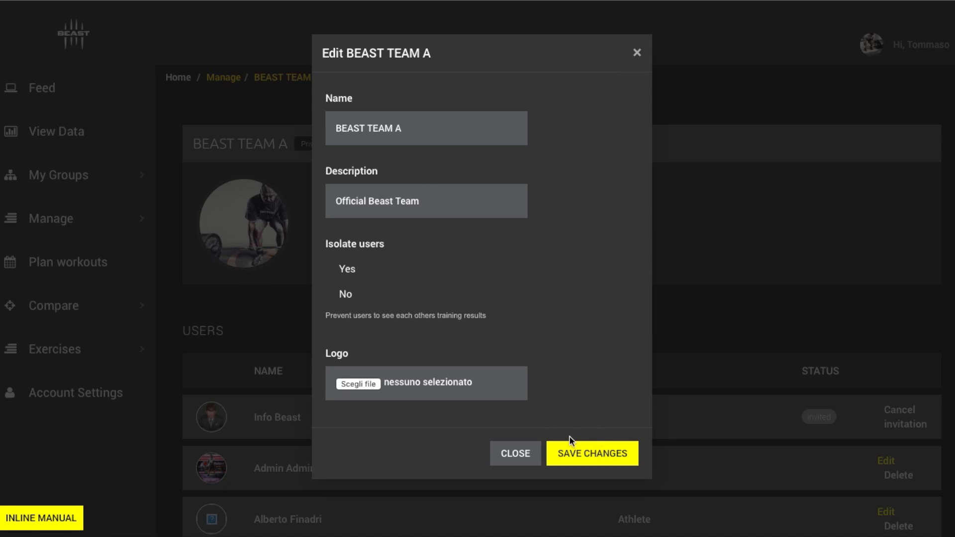
{"action": "left_click", "coordinate": [591, 453]}
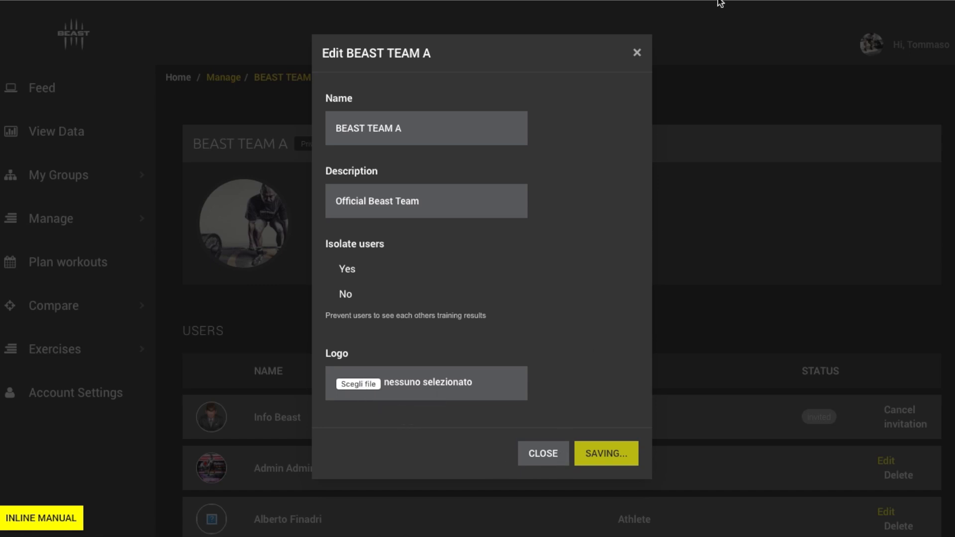
{"action": "left_click", "coordinate": [605, 454]}
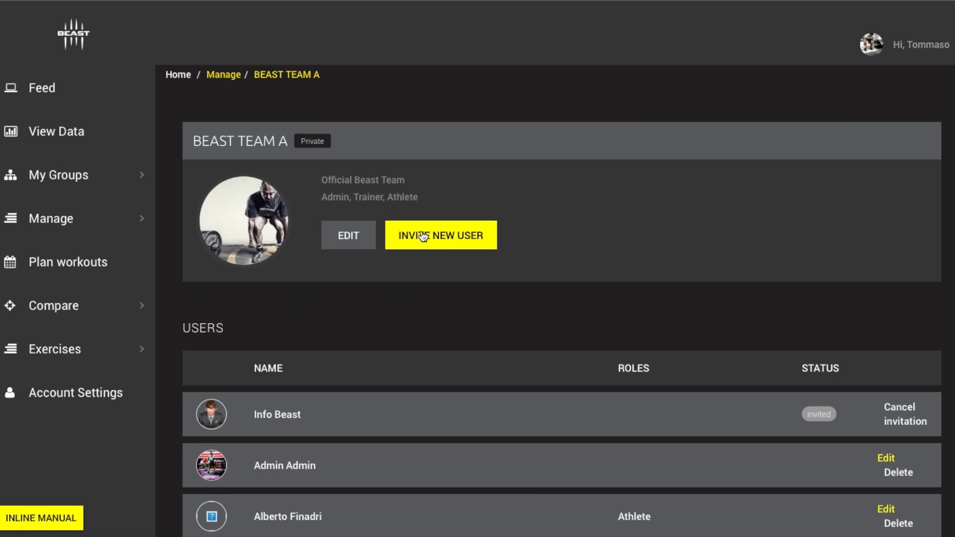
{"action": "left_click", "coordinate": [439, 235]}
{"action": "type", "text": "m"}
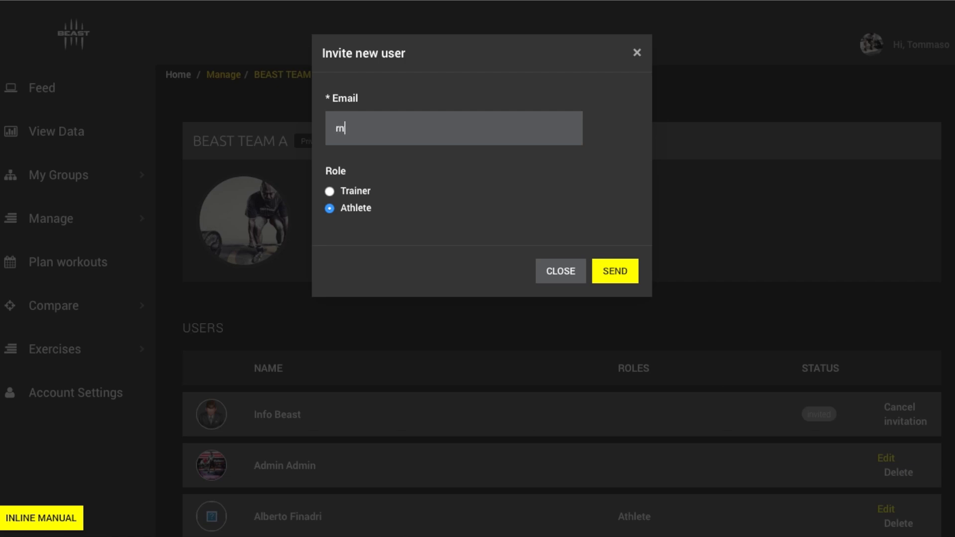
{"action": "type", "text": "@"}
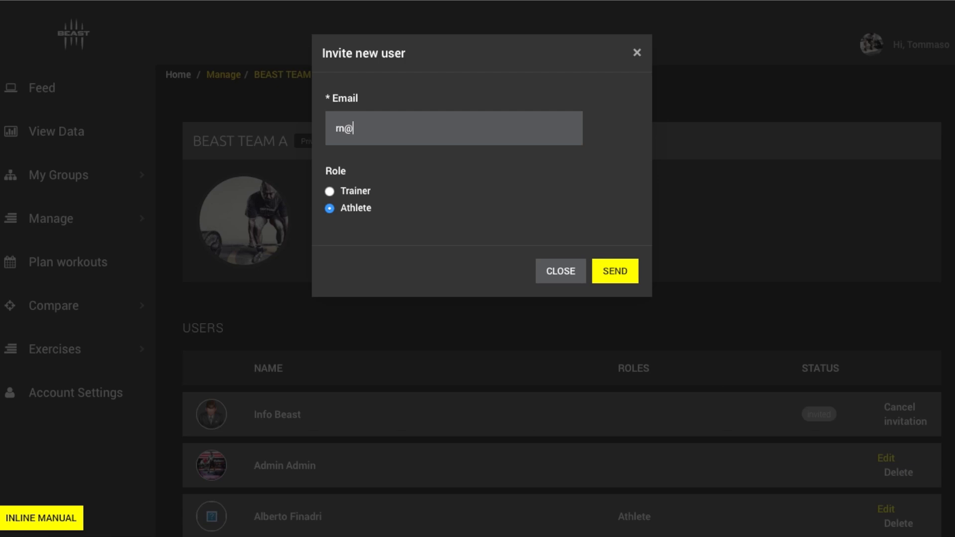
{"action": "type", "text": "beast"}
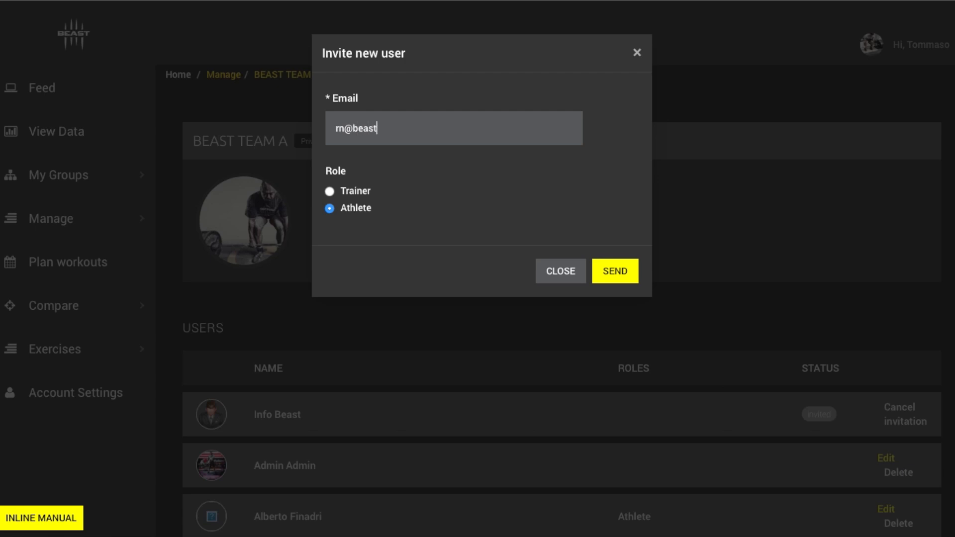
{"action": "type", "text": "-technologies.com"}
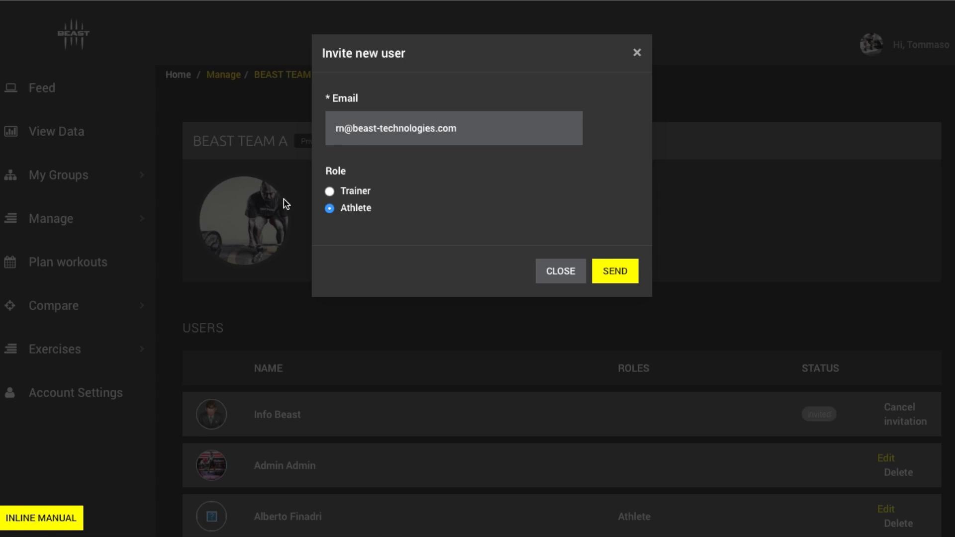
{"action": "mouse_move", "coordinate": [273, 220]}
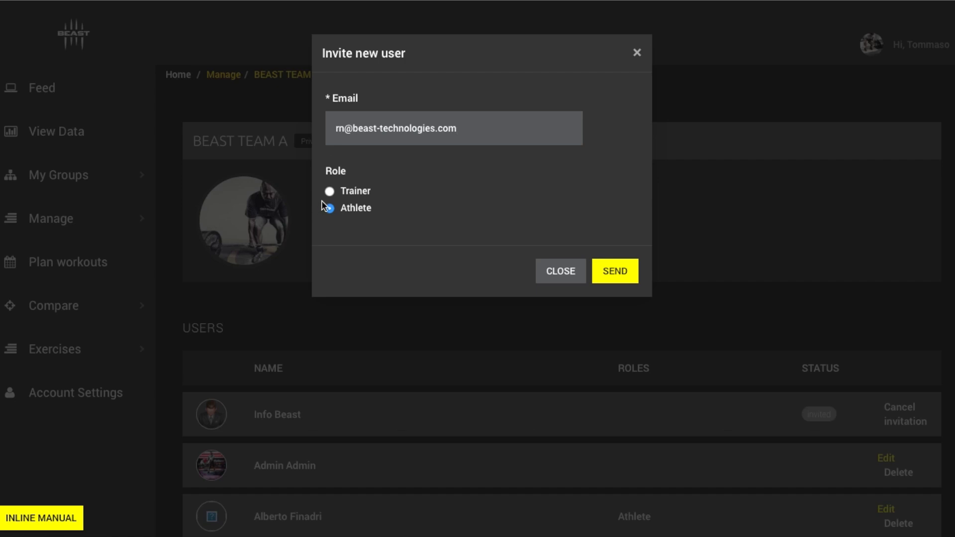
{"action": "left_click", "coordinate": [328, 190]}
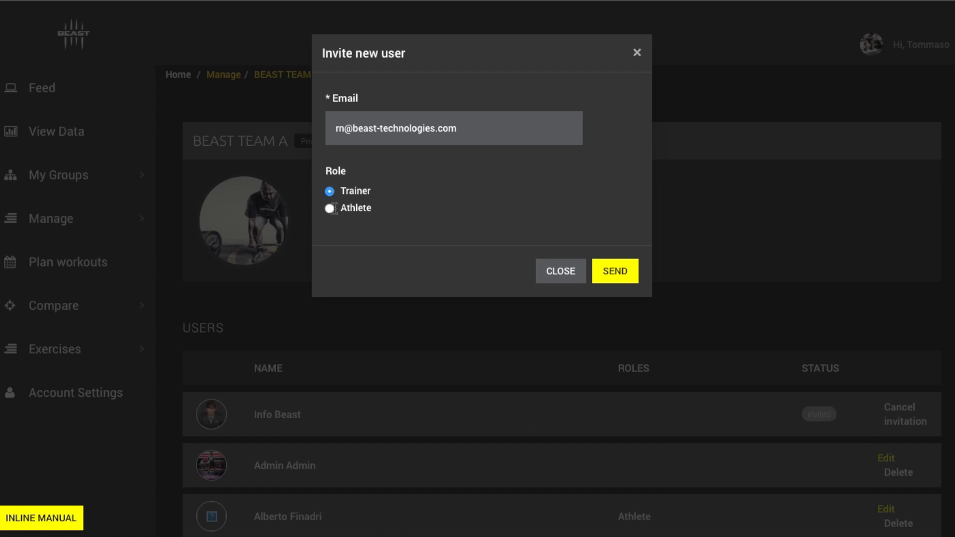
{"action": "left_click", "coordinate": [328, 208]}
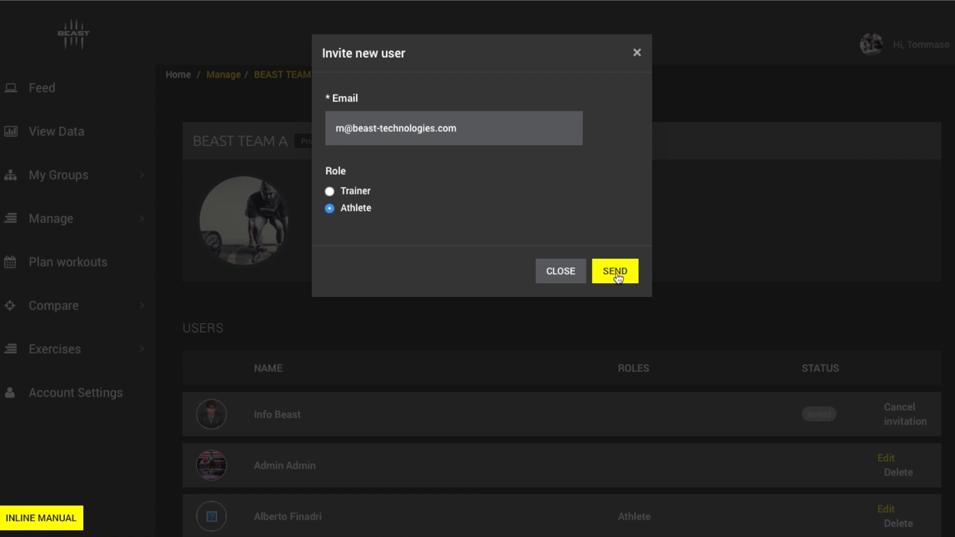
{"action": "left_click", "coordinate": [614, 271]}
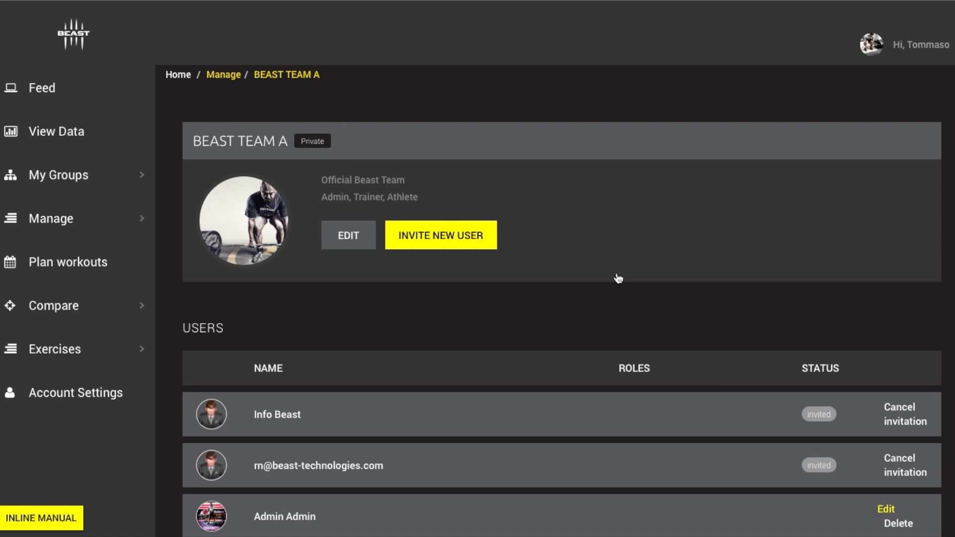
{"action": "mouse_move", "coordinate": [41, 87]}
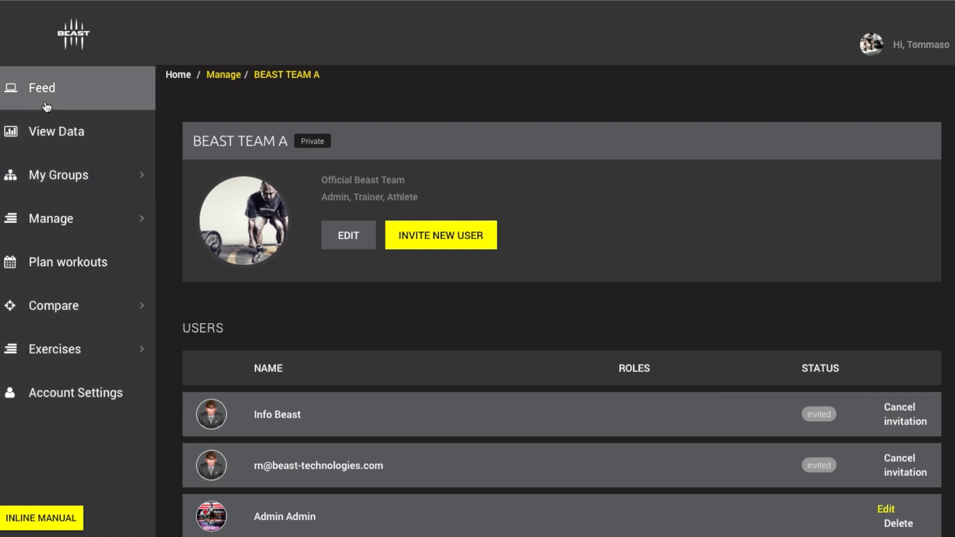
{"action": "mouse_move", "coordinate": [57, 353]}
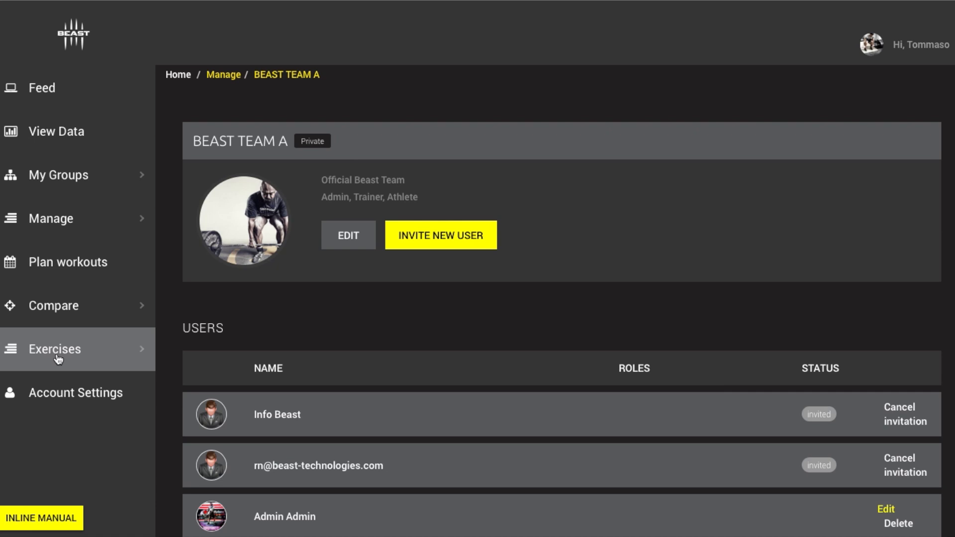
{"action": "mouse_move", "coordinate": [74, 262]}
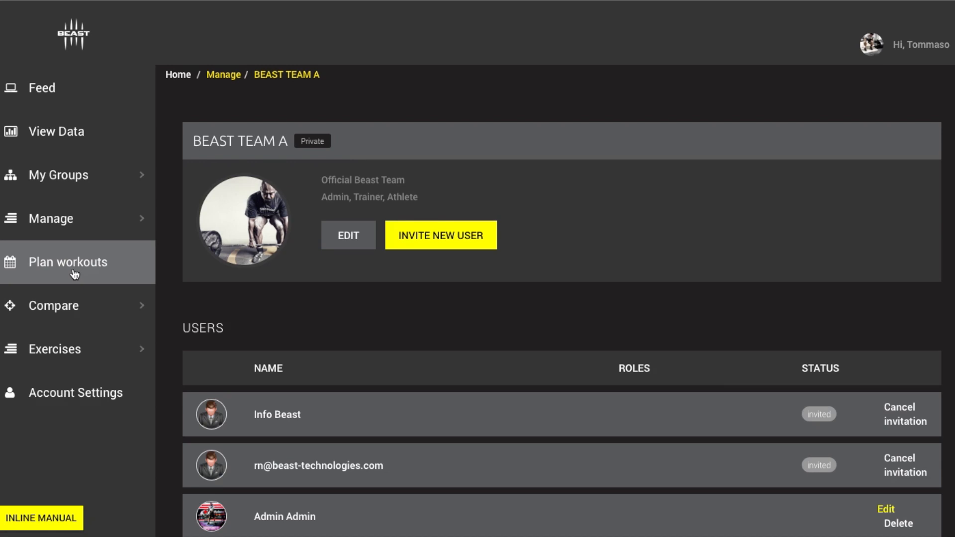
{"action": "mouse_move", "coordinate": [700, 208]}
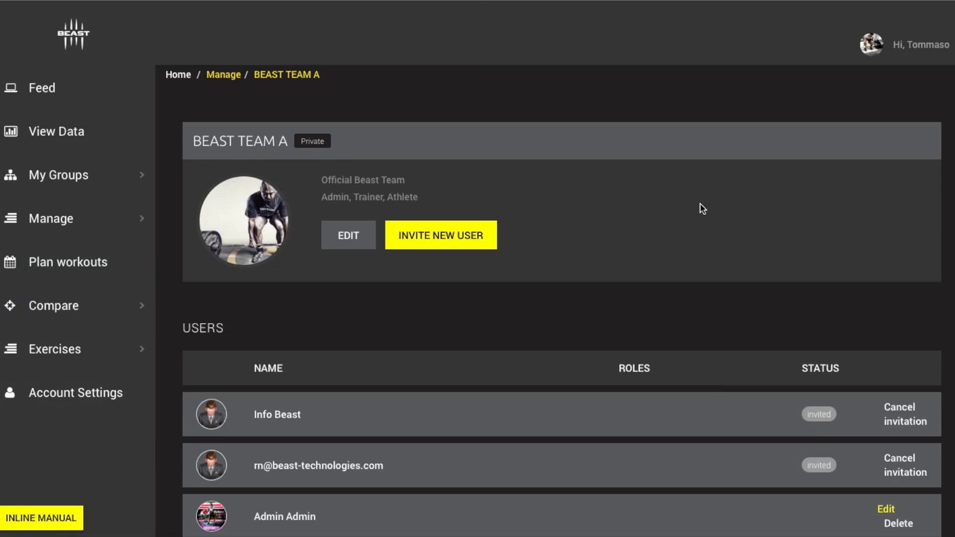